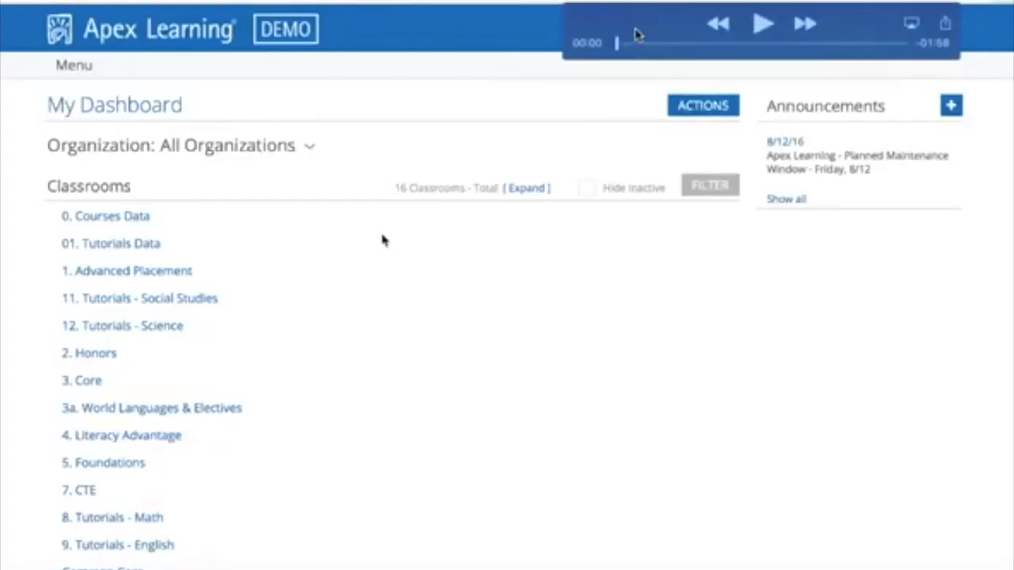
pyautogui.moveTo(125, 93)
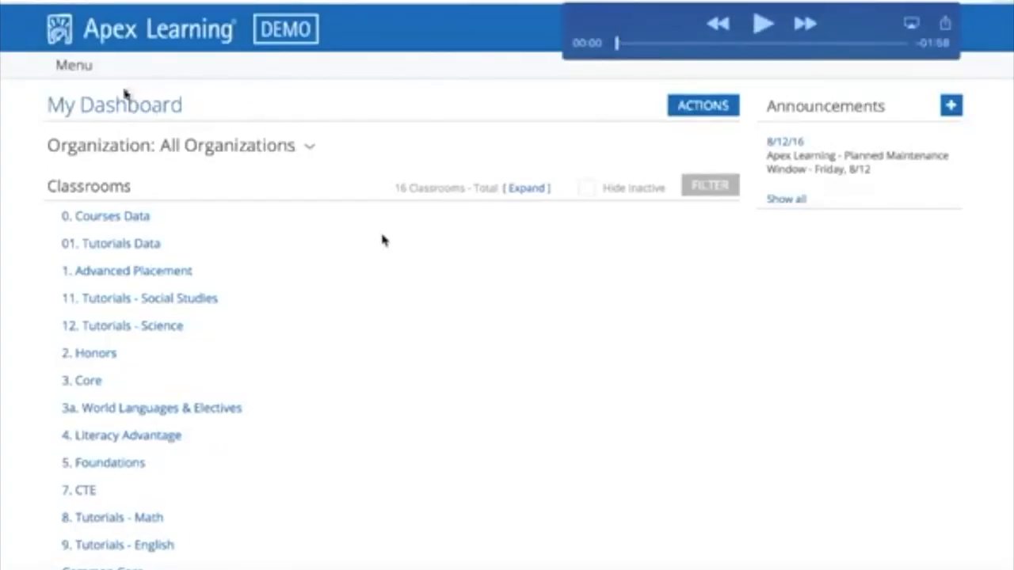
pyautogui.moveTo(75, 67)
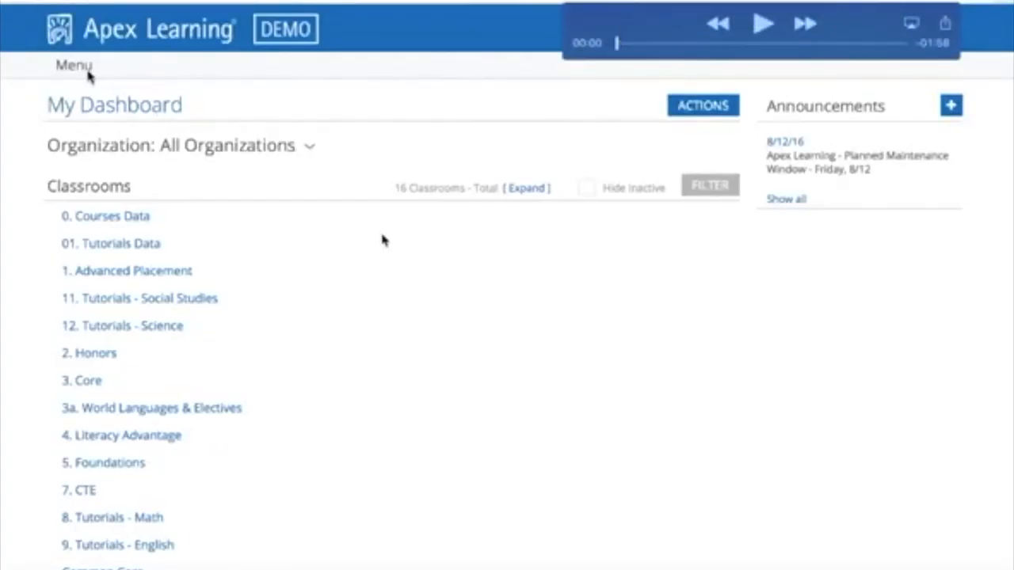
pyautogui.moveTo(181, 154)
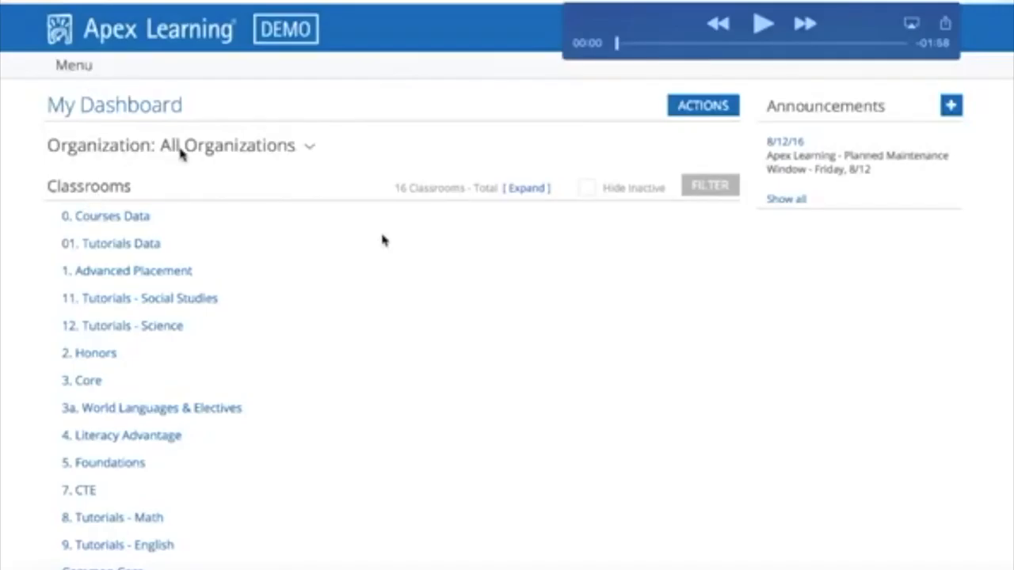
pyautogui.moveTo(244, 154)
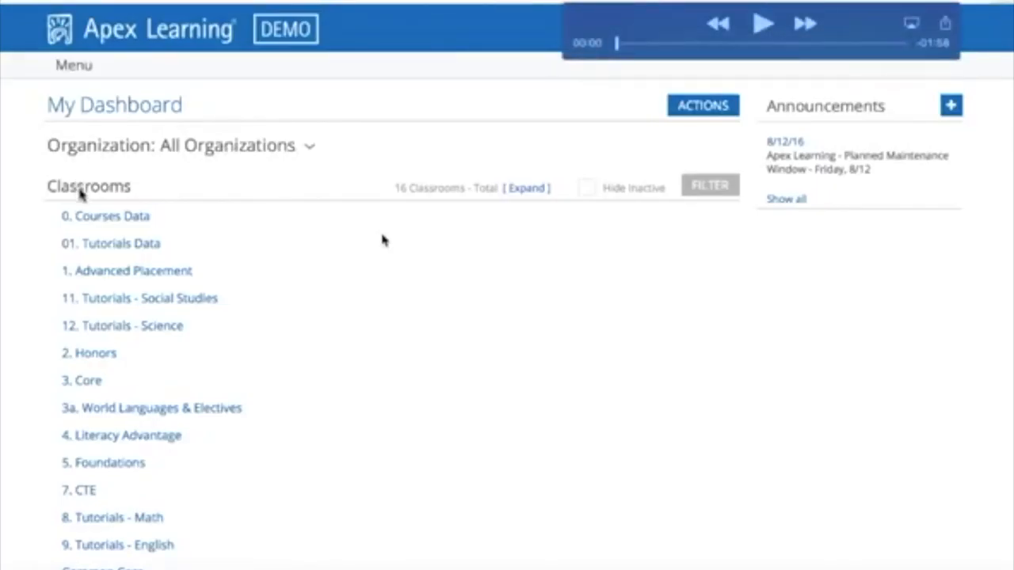
pyautogui.moveTo(99, 254)
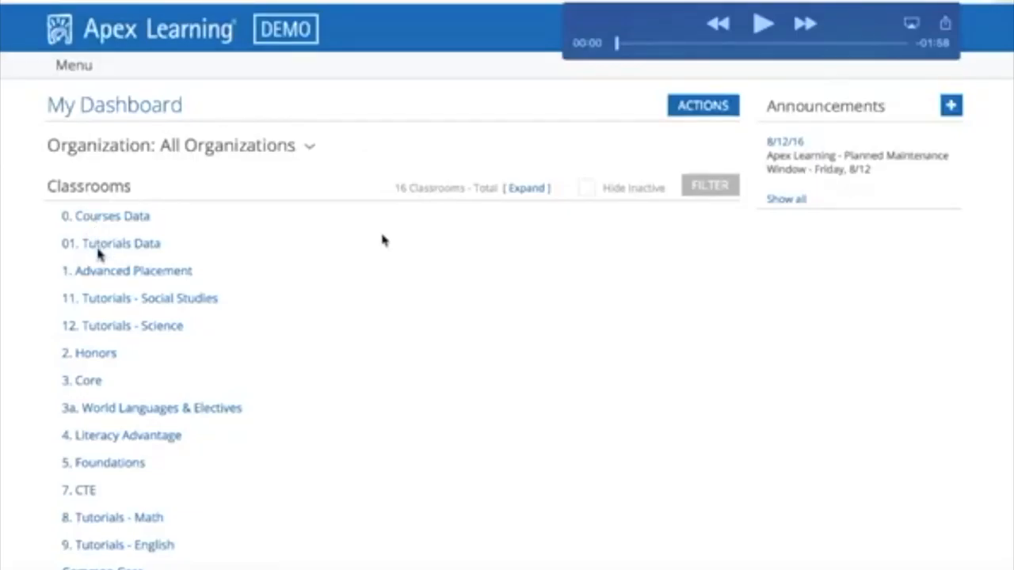
pyautogui.moveTo(748, 39)
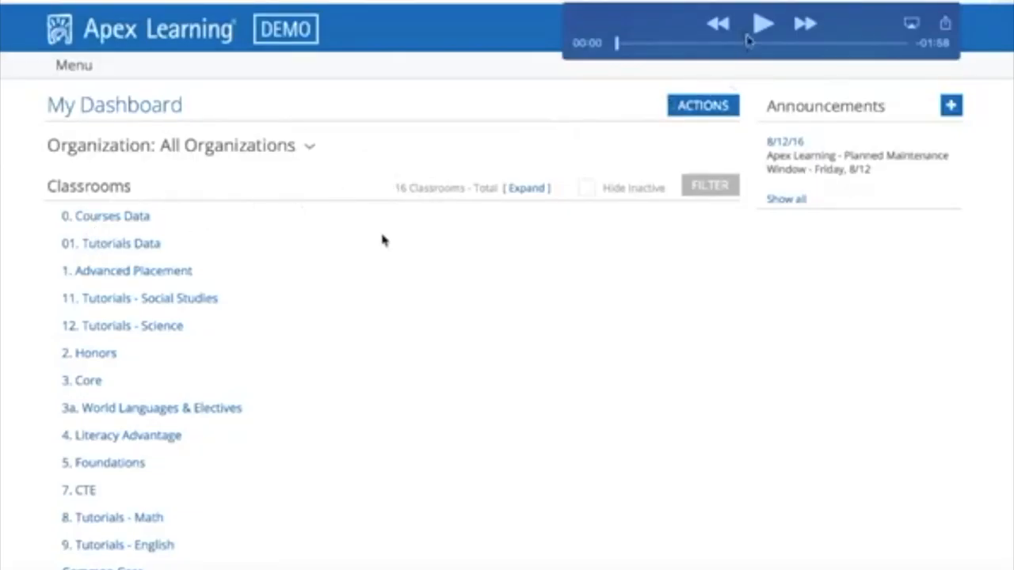
# - Expand 01. Tutorials Data to list Algebra I (2014), Algebra I Texas (2013) and English 9 (2013)
pyautogui.click(762, 24)
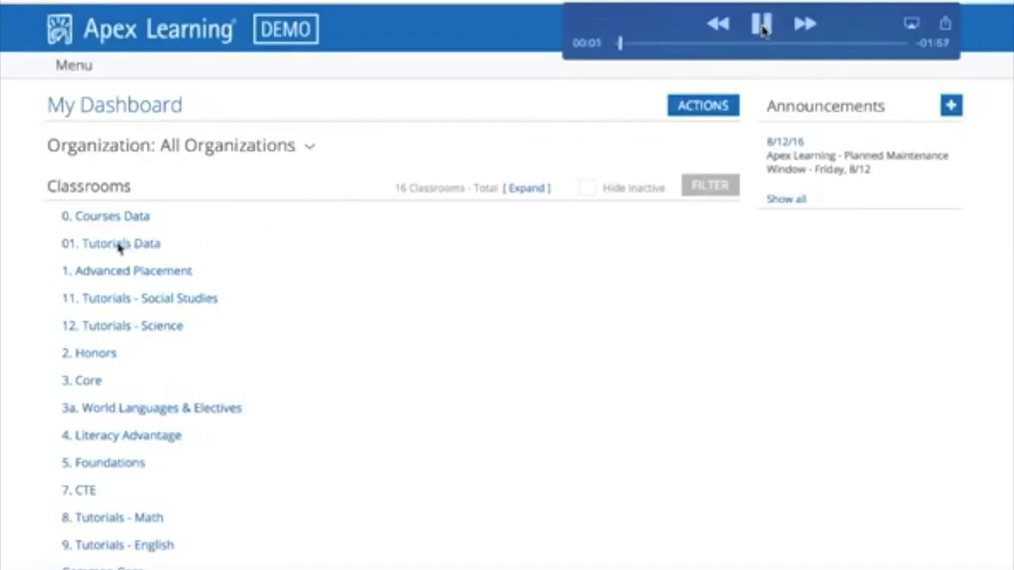
pyautogui.click(110, 244)
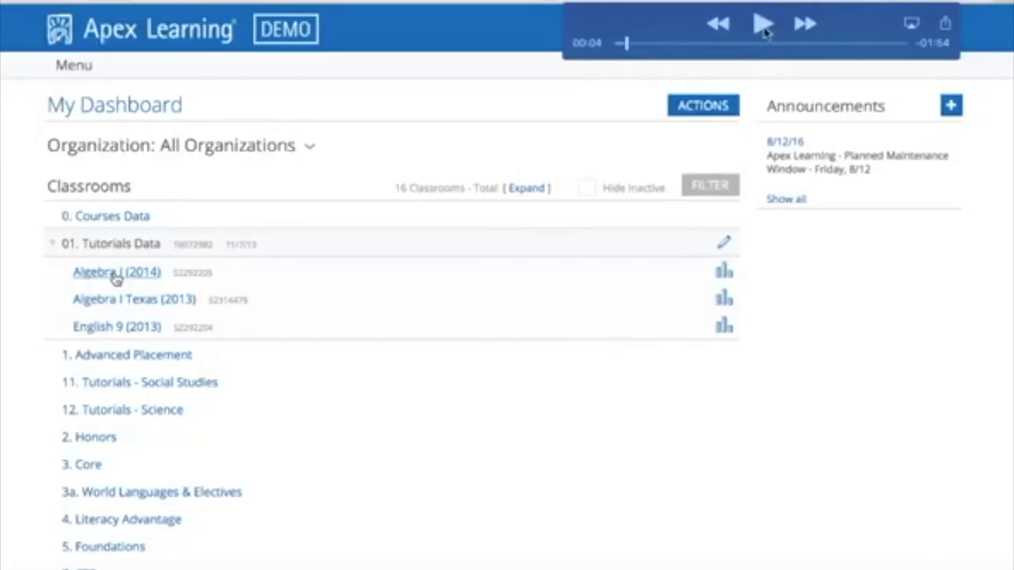
# - Open the Algebra I (2014) Classroom Overview with its performance charts and student list
pyautogui.click(762, 24)
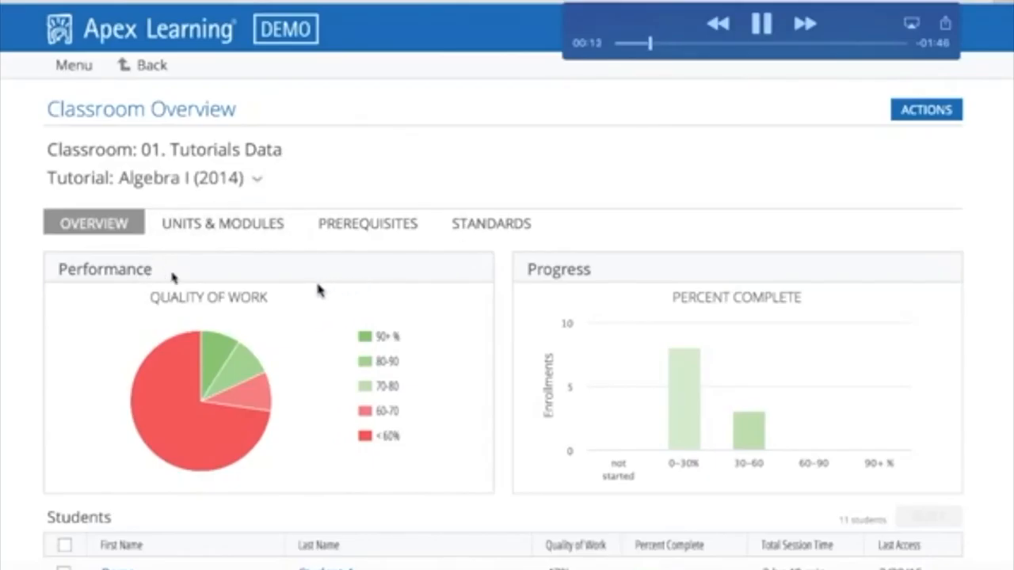
pyautogui.moveTo(418, 266)
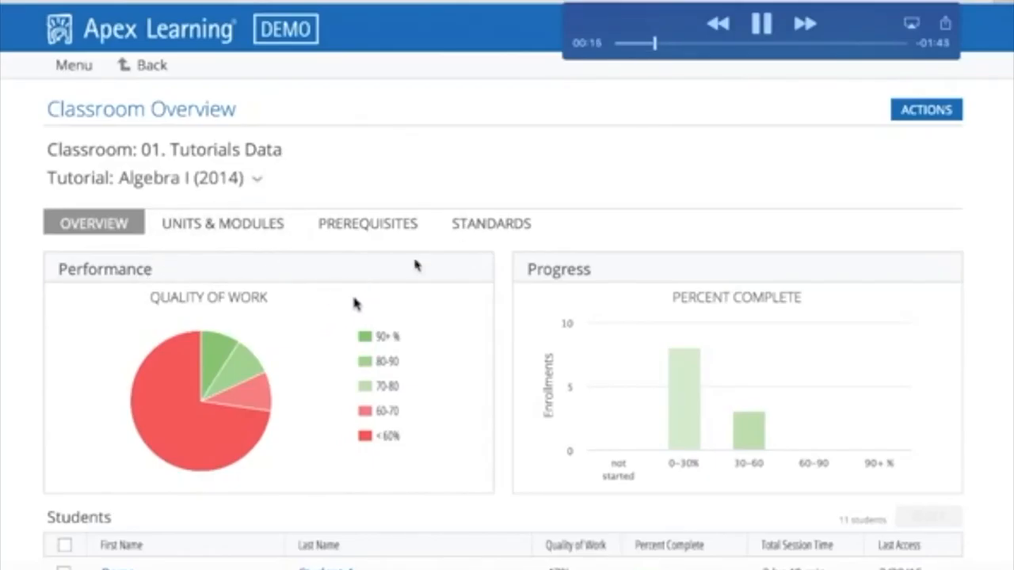
pyautogui.moveTo(990, 266)
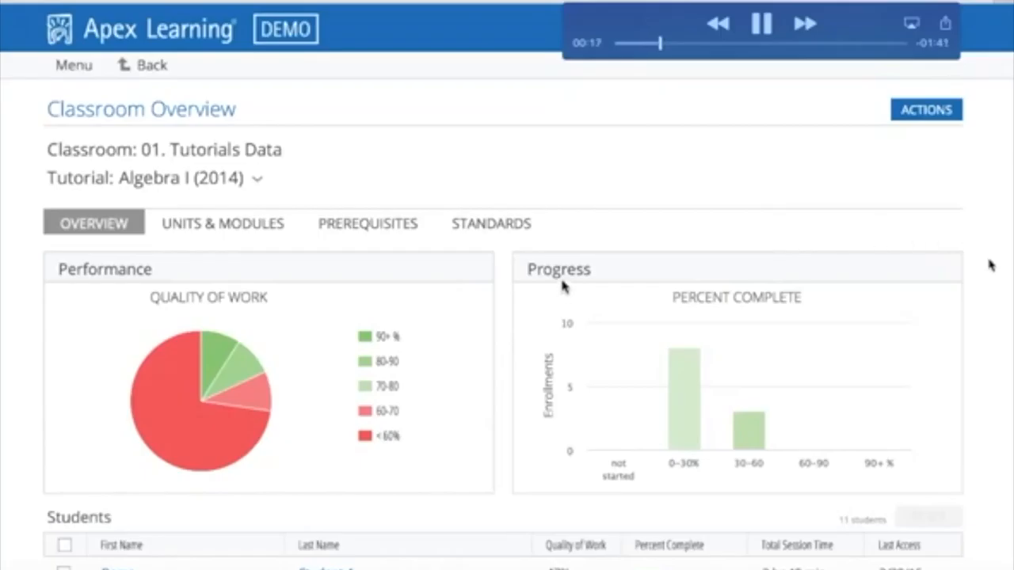
# - Sort the Students table by first name, then last name, then Quality of Work, highest first
pyautogui.scroll(-3)
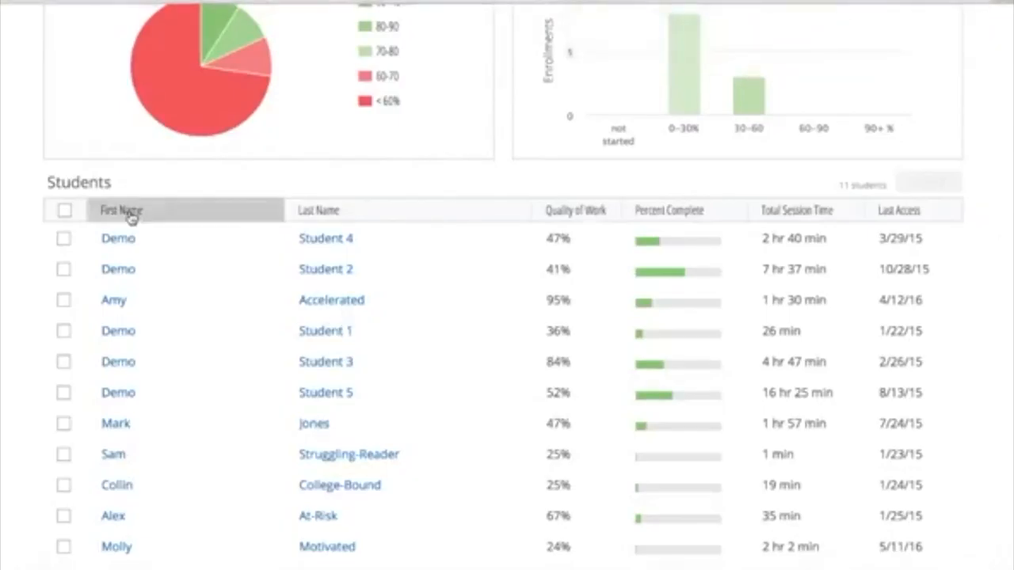
pyautogui.click(120, 210)
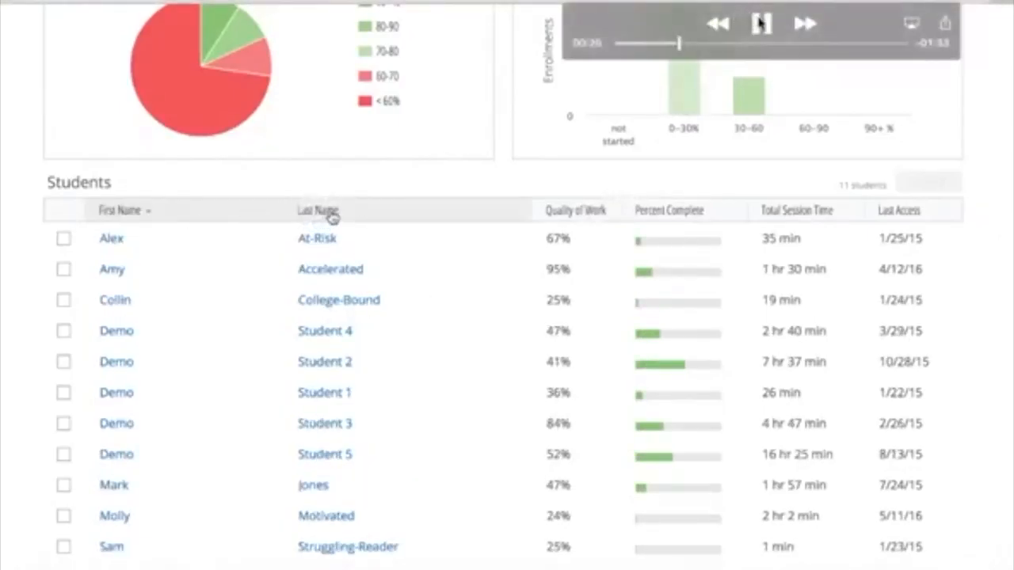
pyautogui.click(759, 23)
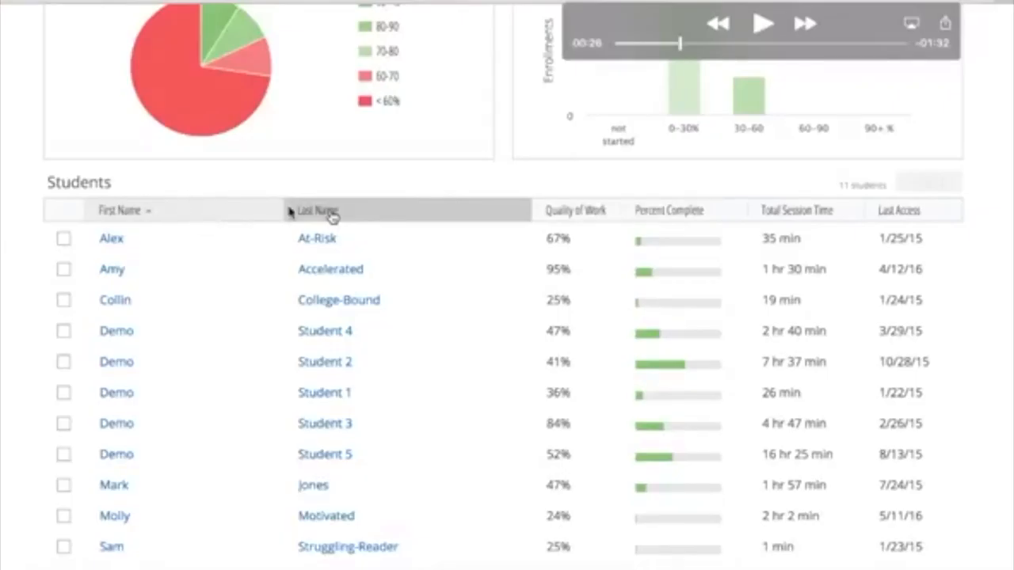
pyautogui.click(317, 210)
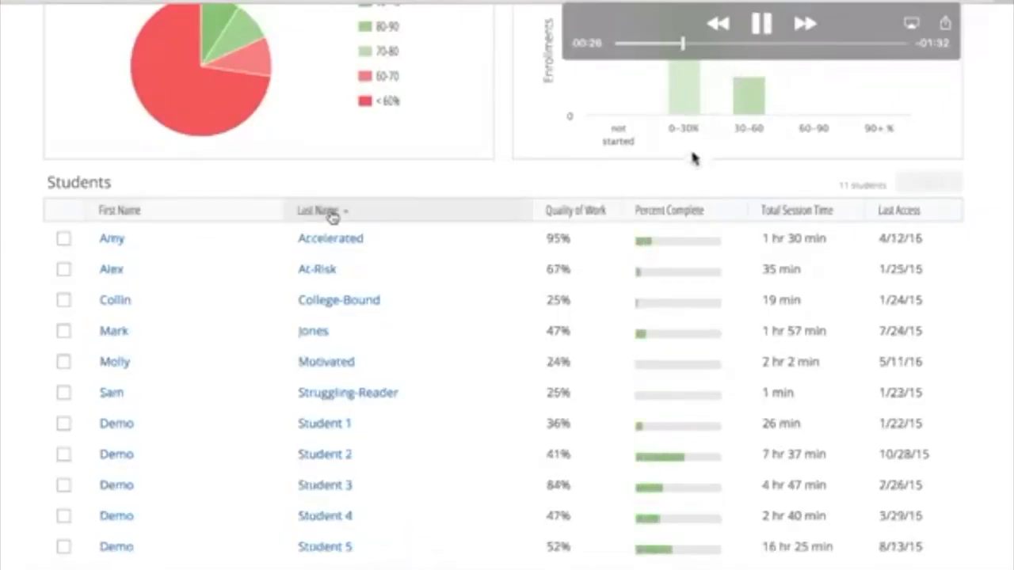
pyautogui.click(564, 210)
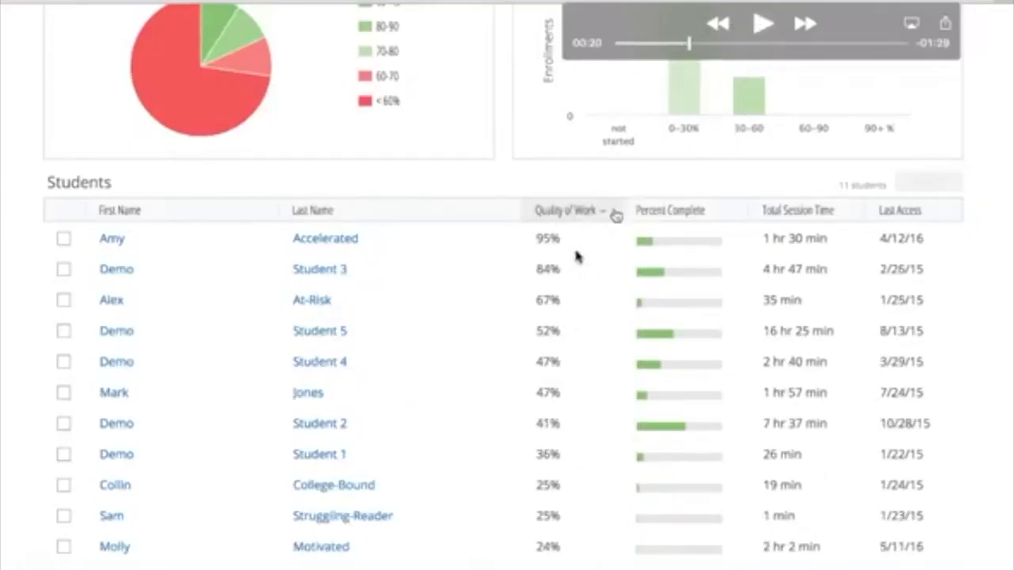
pyautogui.moveTo(606, 219)
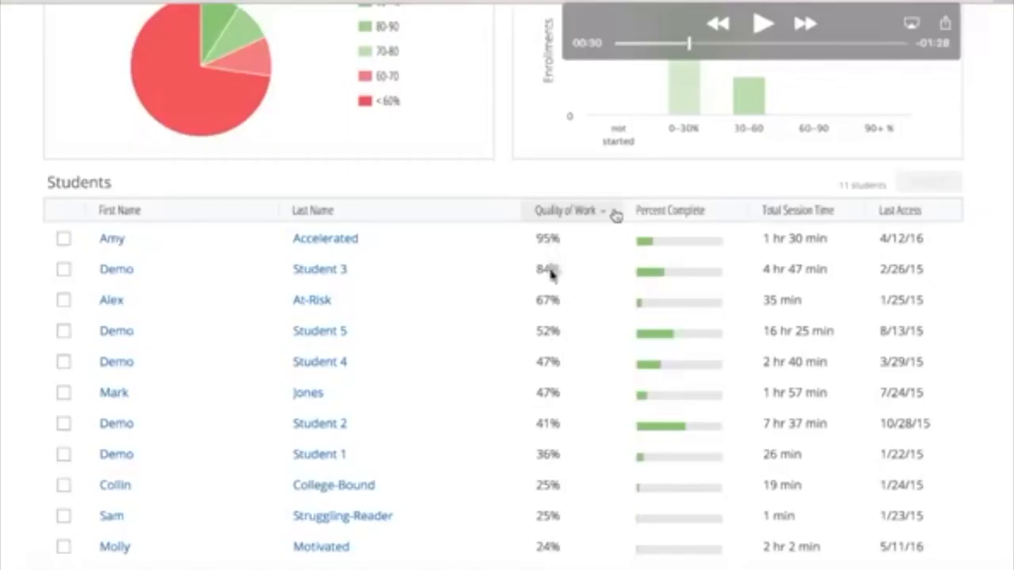
pyautogui.moveTo(554, 562)
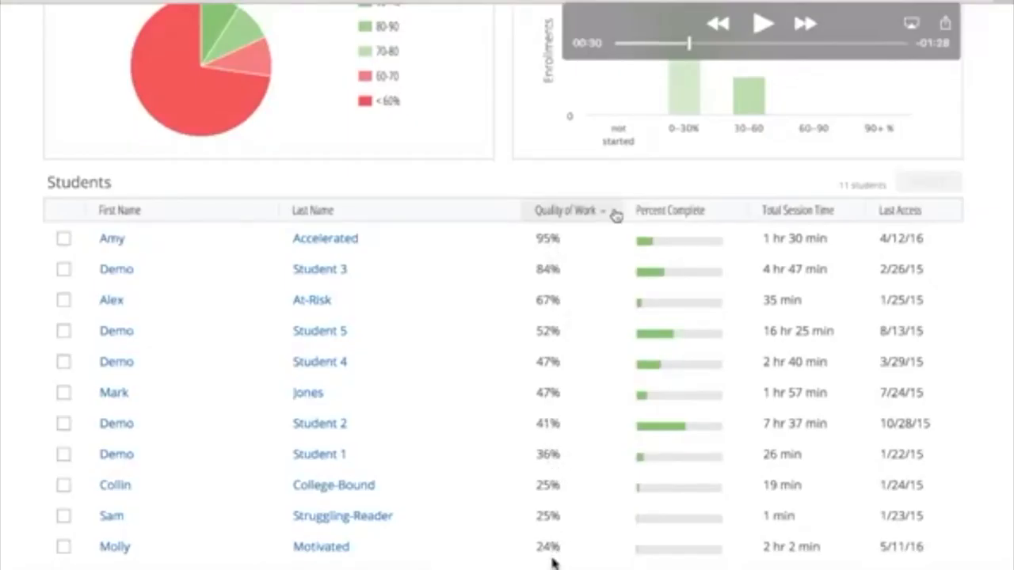
pyautogui.moveTo(780, 212)
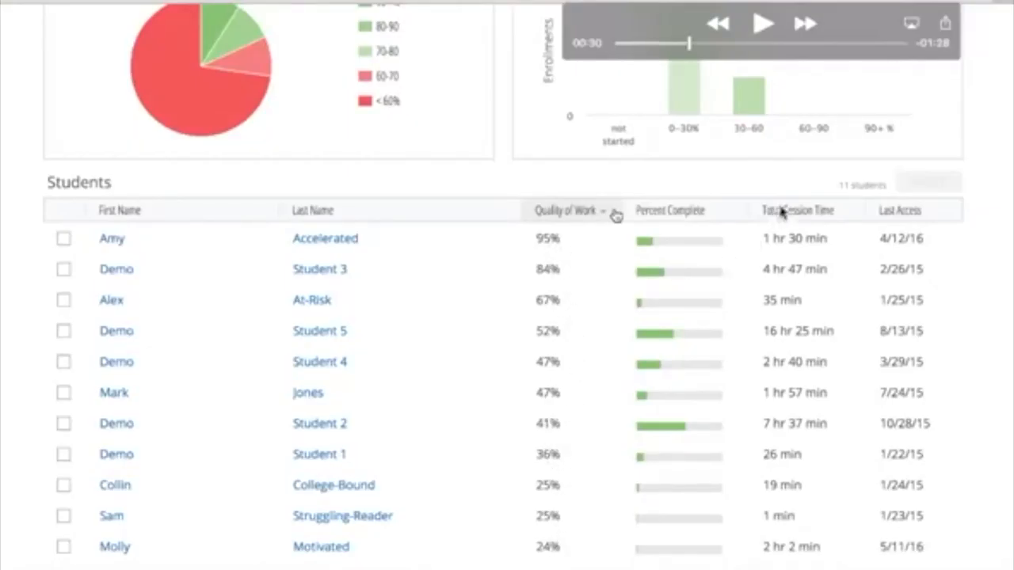
# - Sort the Algebra I students by Percent Complete, highest first, reaching the Units & Modules view
pyautogui.click(762, 23)
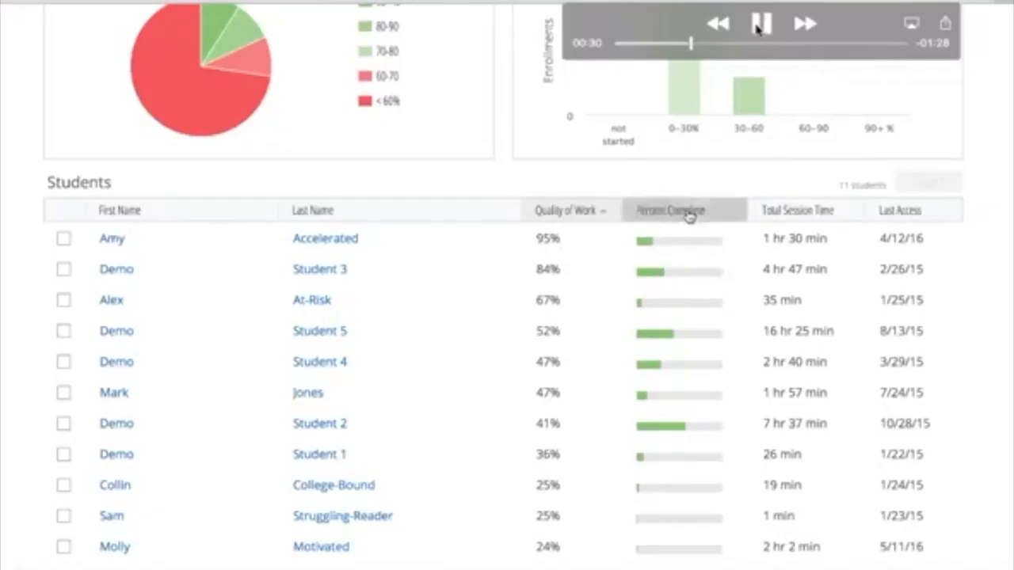
pyautogui.click(671, 210)
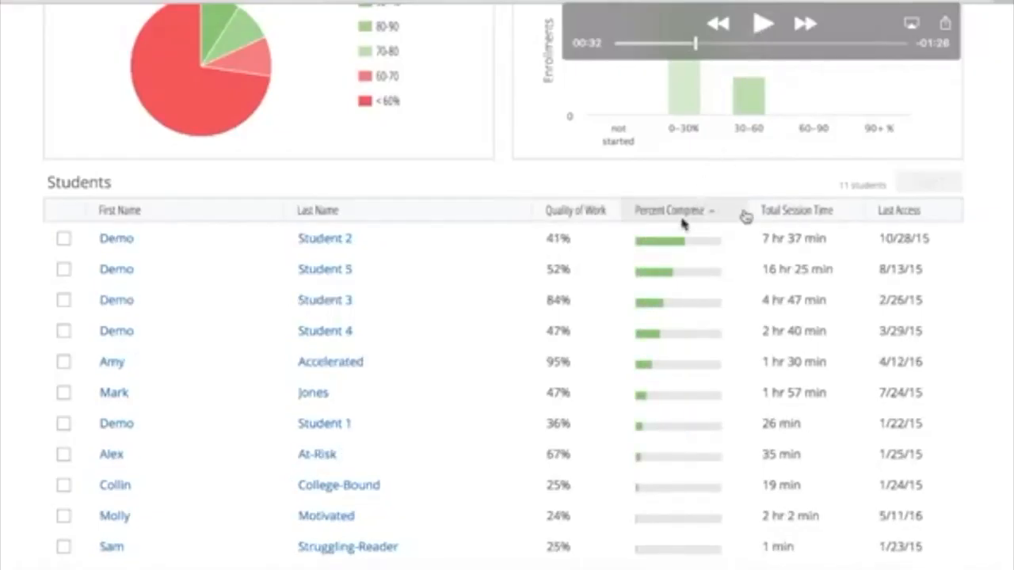
pyautogui.moveTo(690, 249)
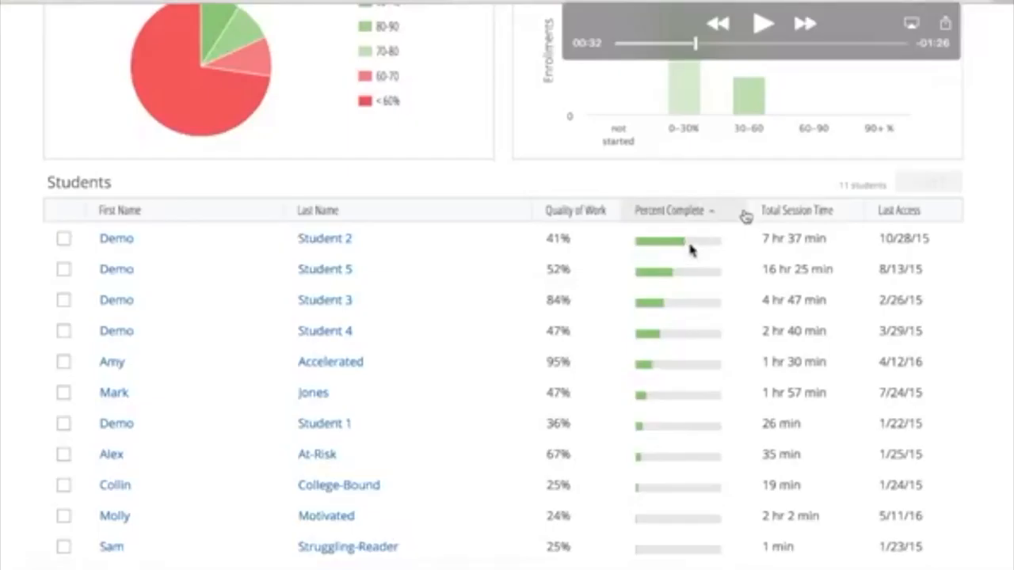
pyautogui.moveTo(563, 241)
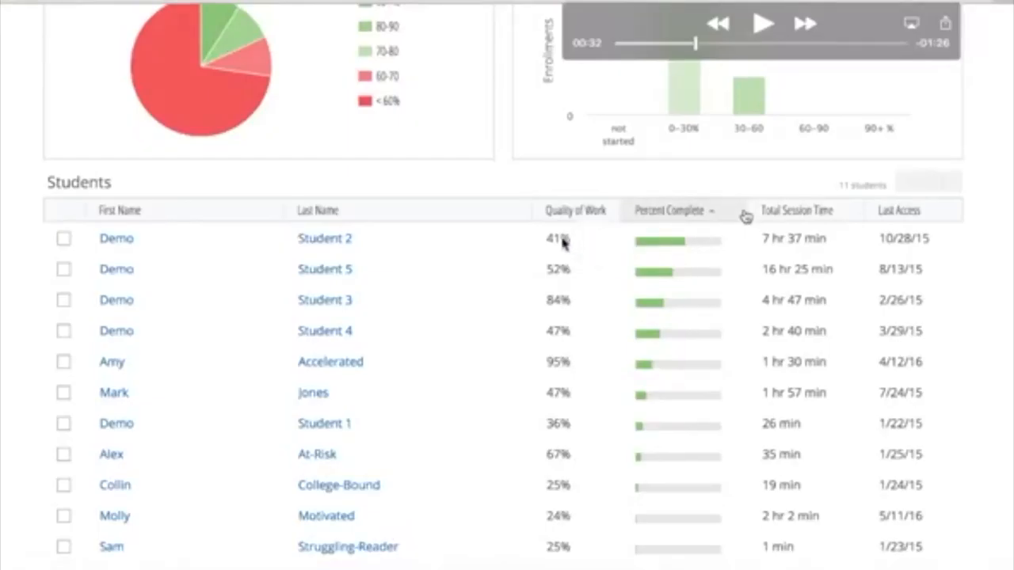
pyautogui.click(762, 23)
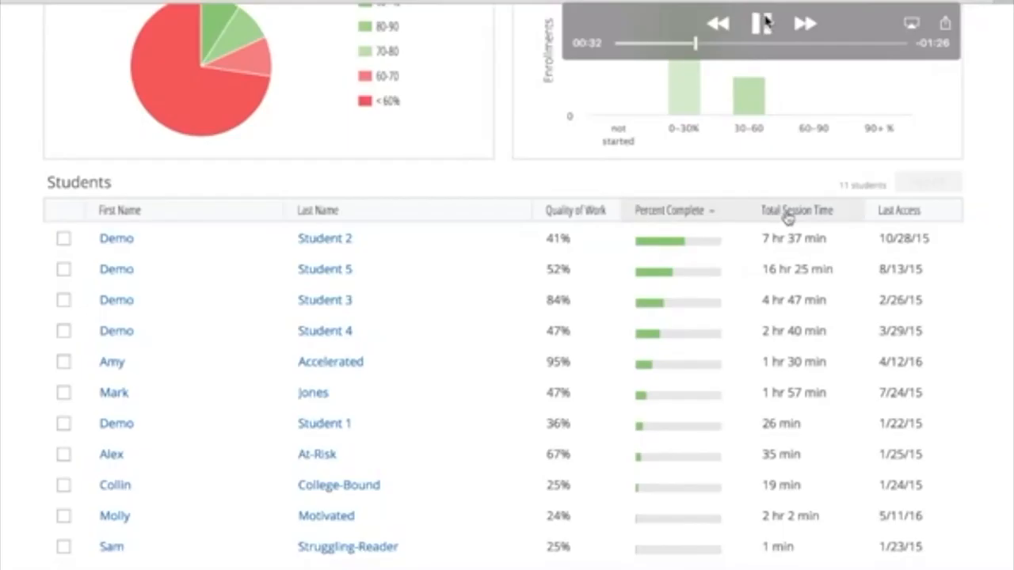
pyautogui.click(762, 23)
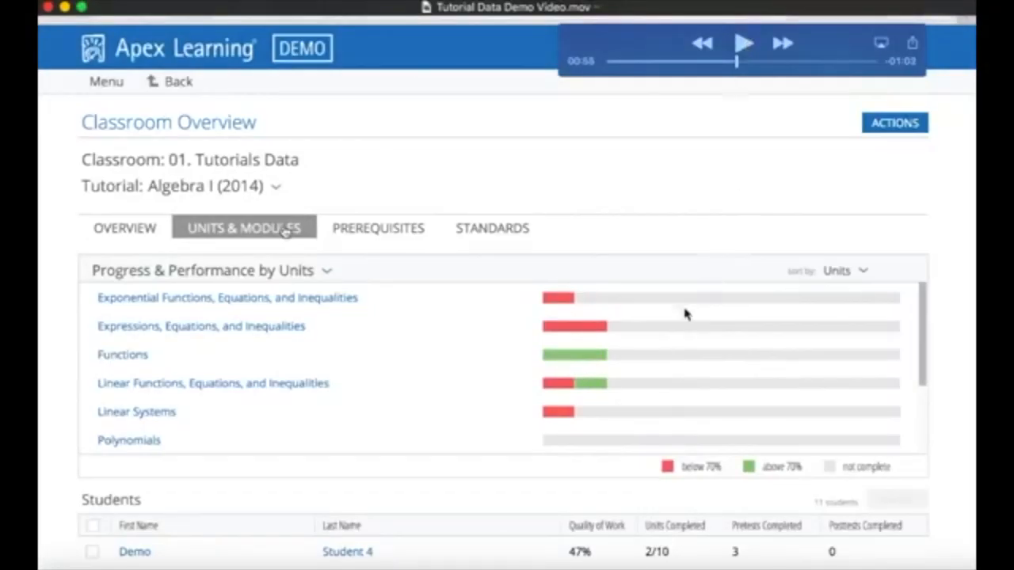
pyautogui.moveTo(388, 315)
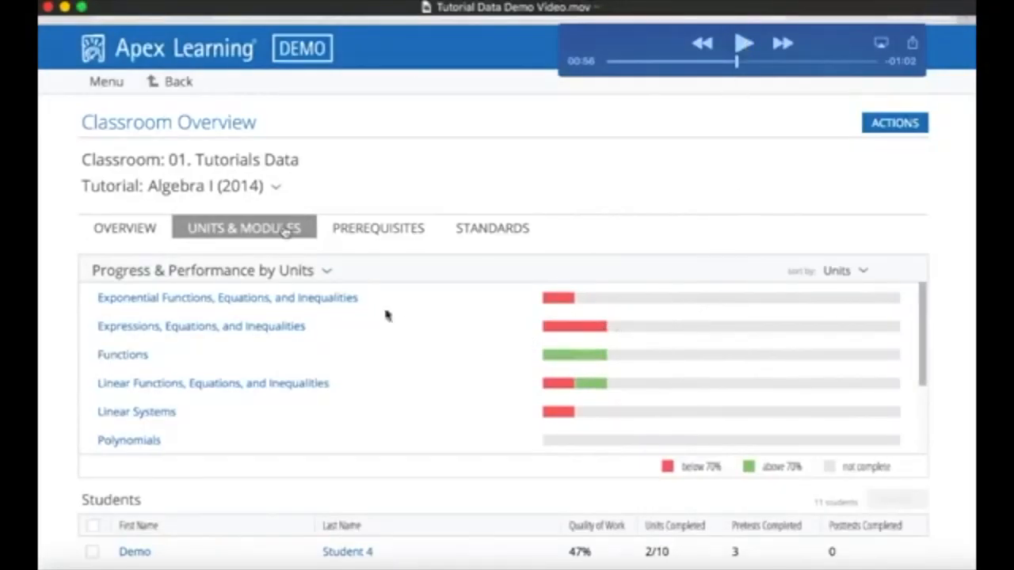
pyautogui.moveTo(268, 262)
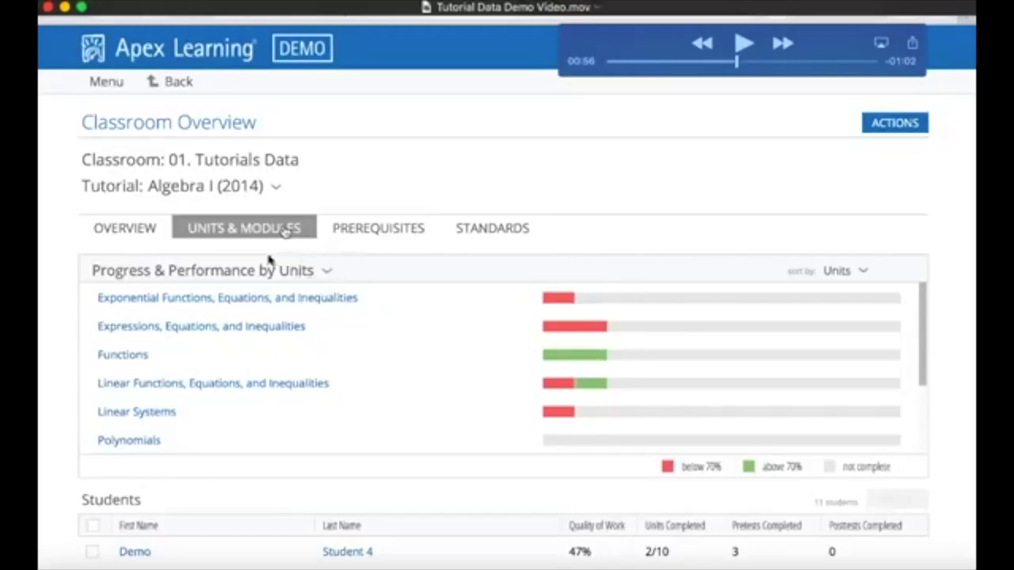
pyautogui.moveTo(336, 267)
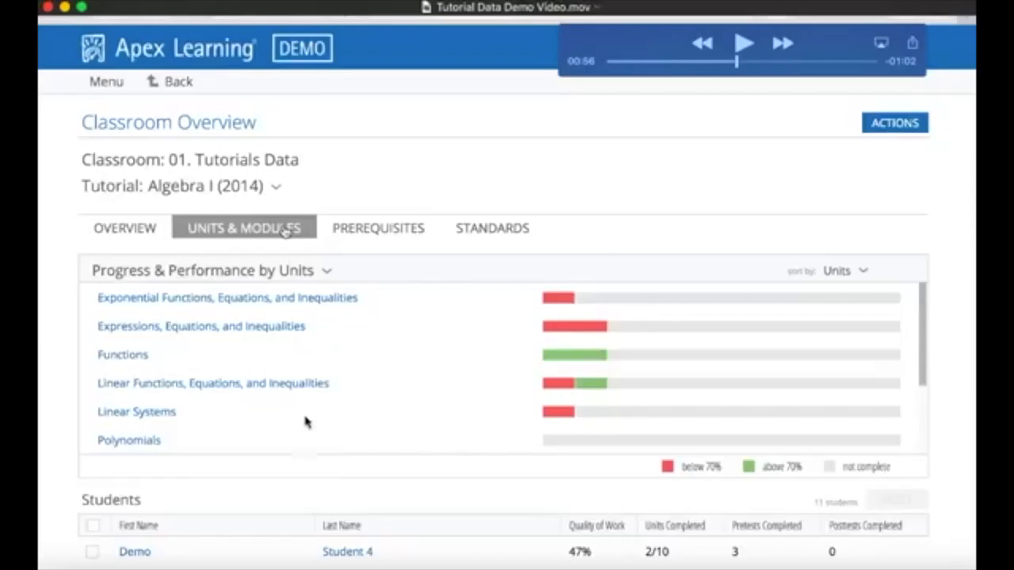
pyautogui.moveTo(600, 177)
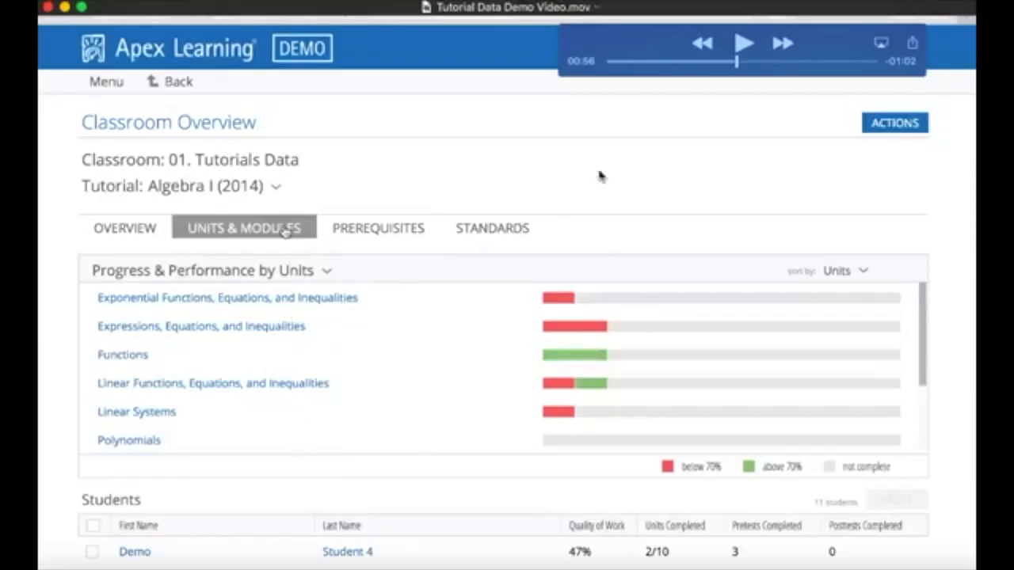
# - Change the Progress & Performance view from units to Modules
pyautogui.click(743, 42)
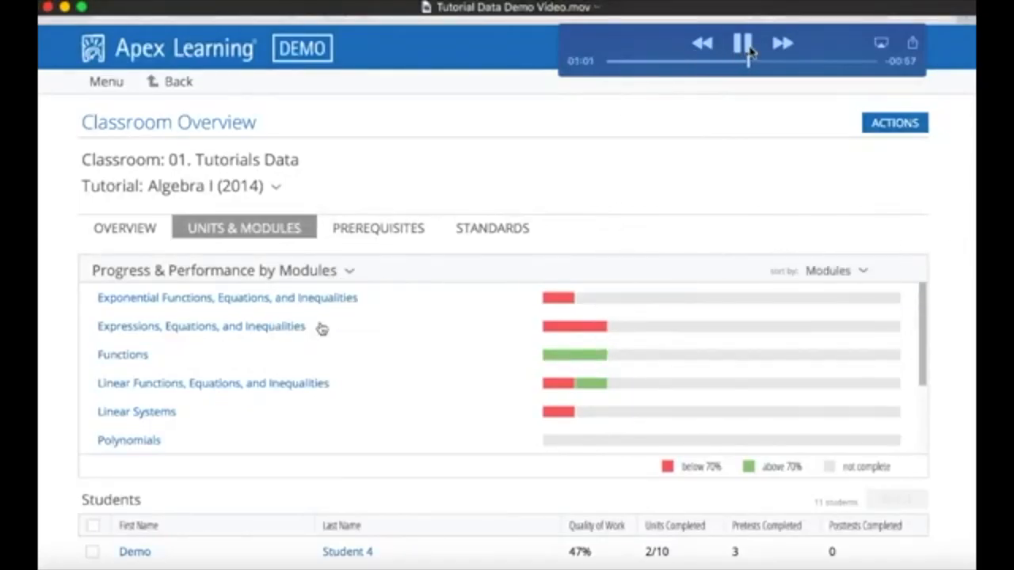
# - Scroll to the module list from Absolute Value Functions and students' modules completed out of 55
pyautogui.click(743, 42)
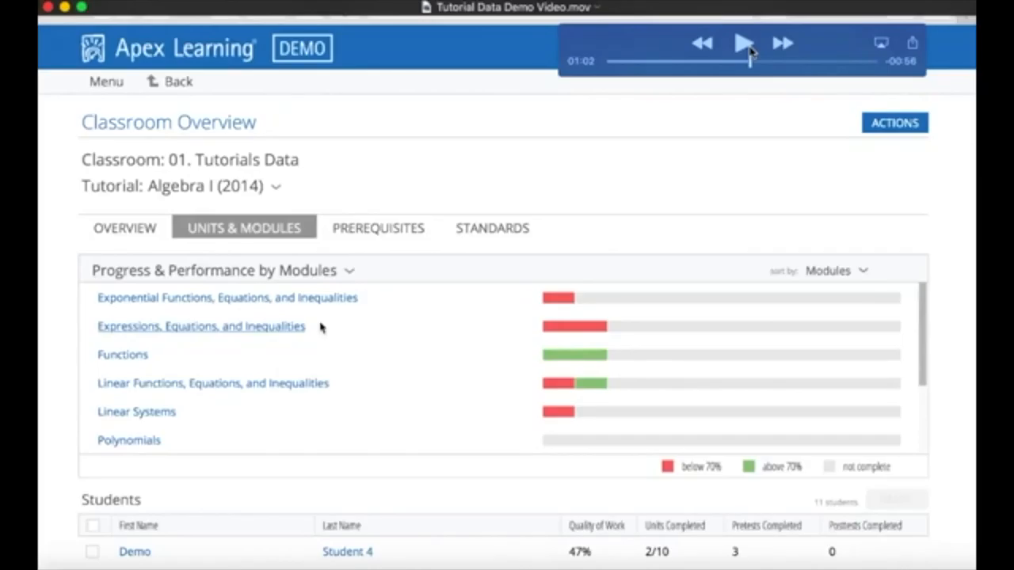
pyautogui.click(742, 43)
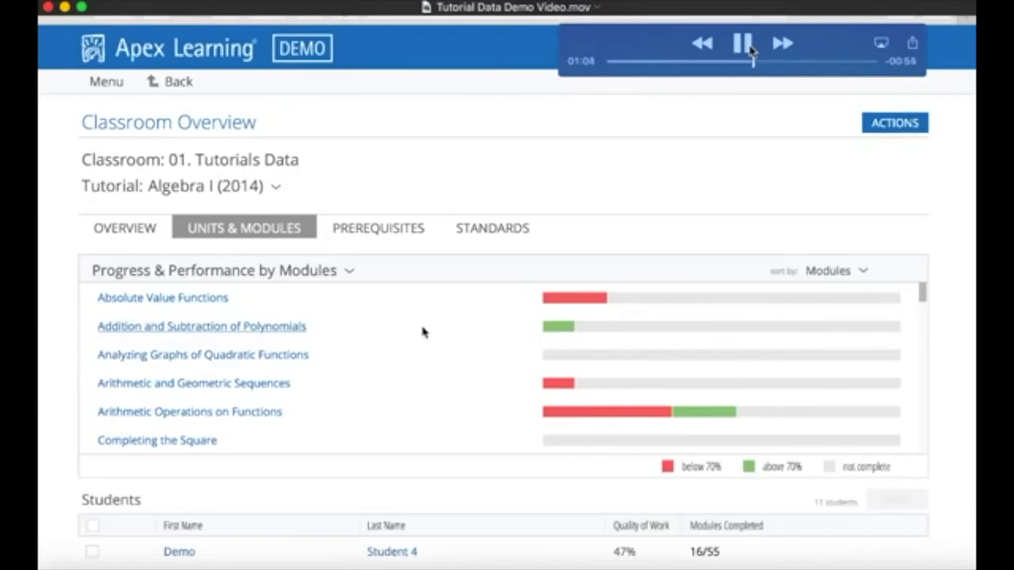
pyautogui.scroll(-3)
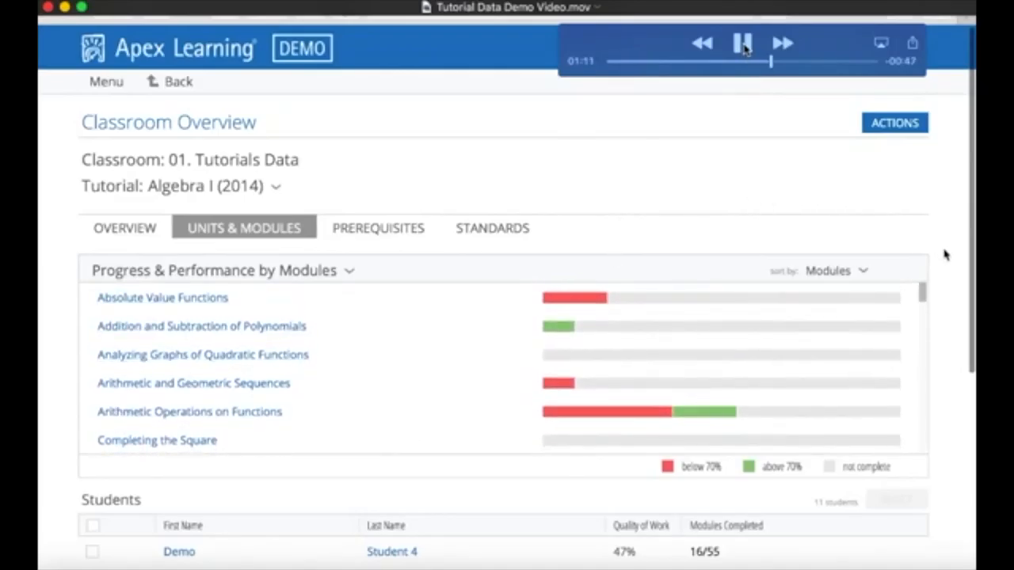
pyautogui.scroll(-3)
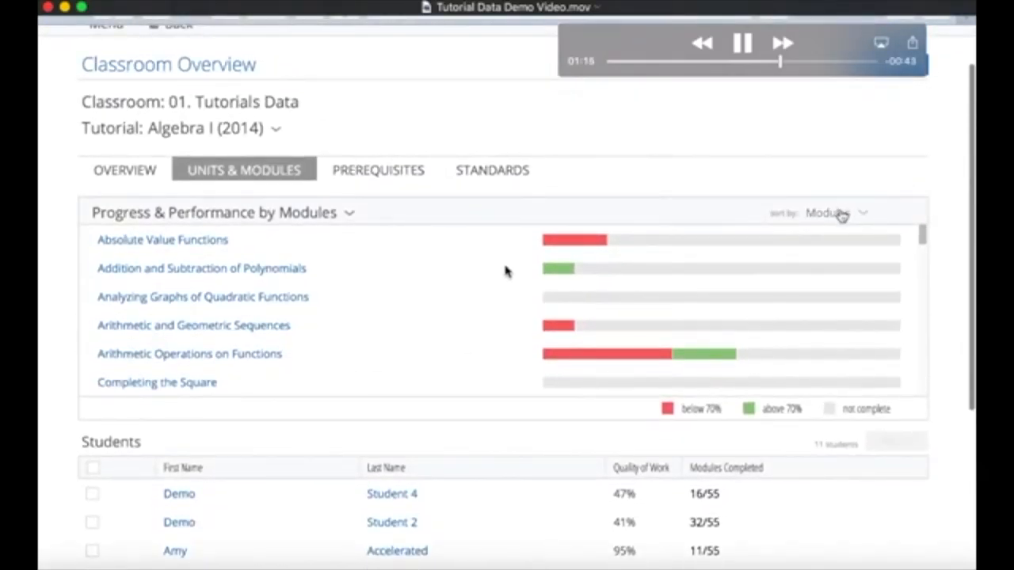
# - Sort the modules chart by below 70%, putting Laws of Exponents first
pyautogui.click(835, 213)
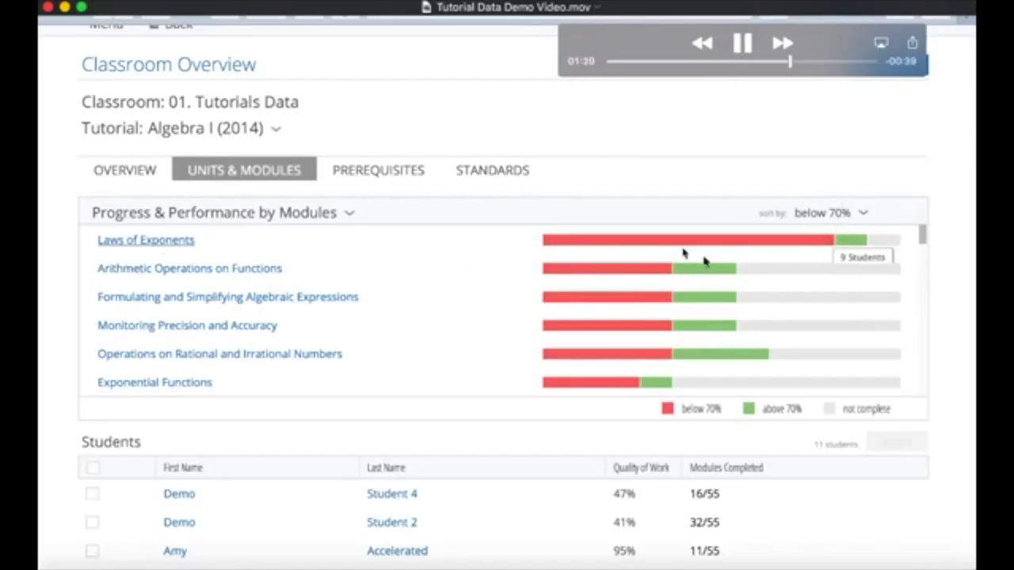
pyautogui.scroll(-3)
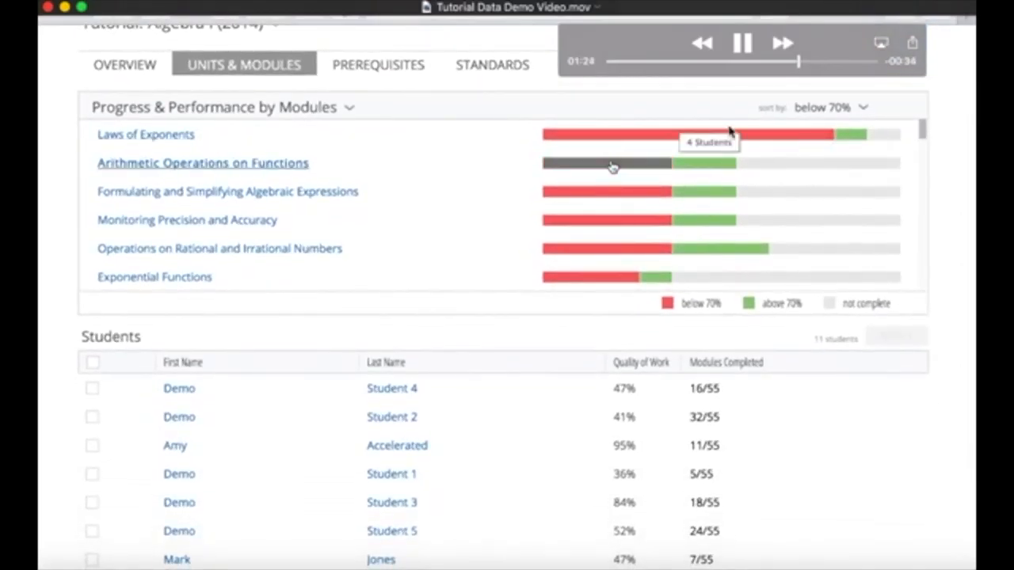
pyautogui.click(742, 42)
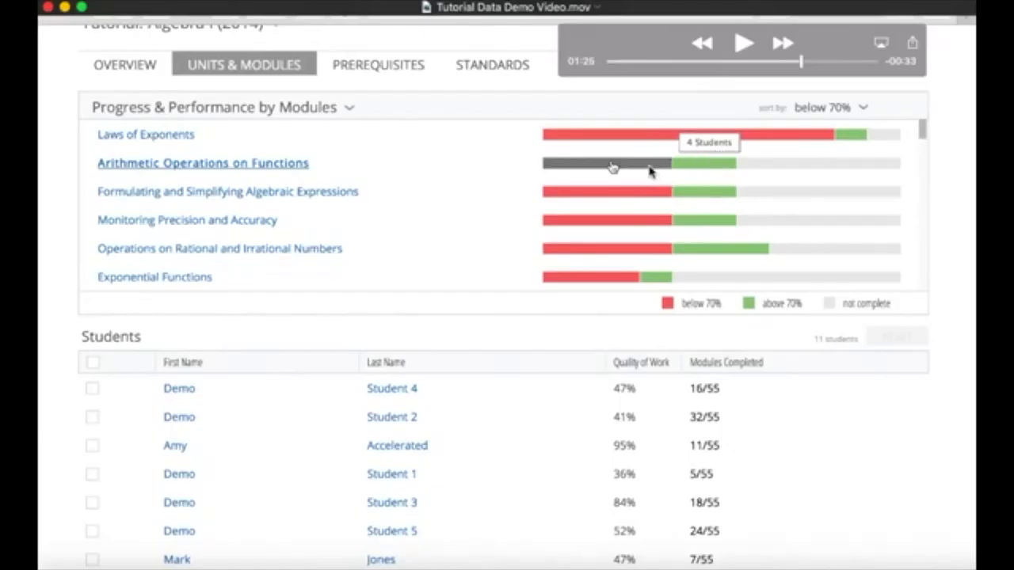
pyautogui.moveTo(198, 164)
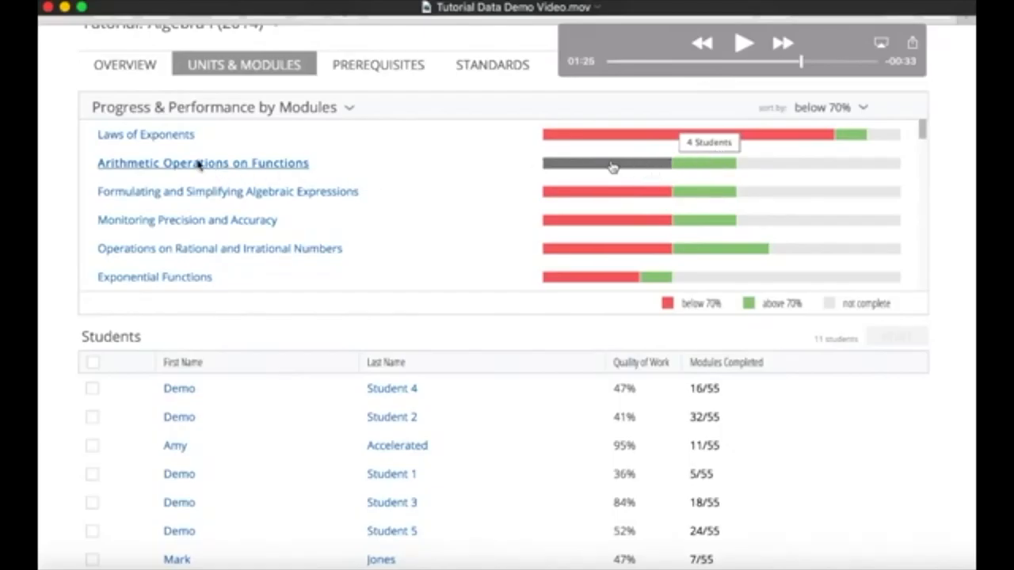
pyautogui.moveTo(212, 176)
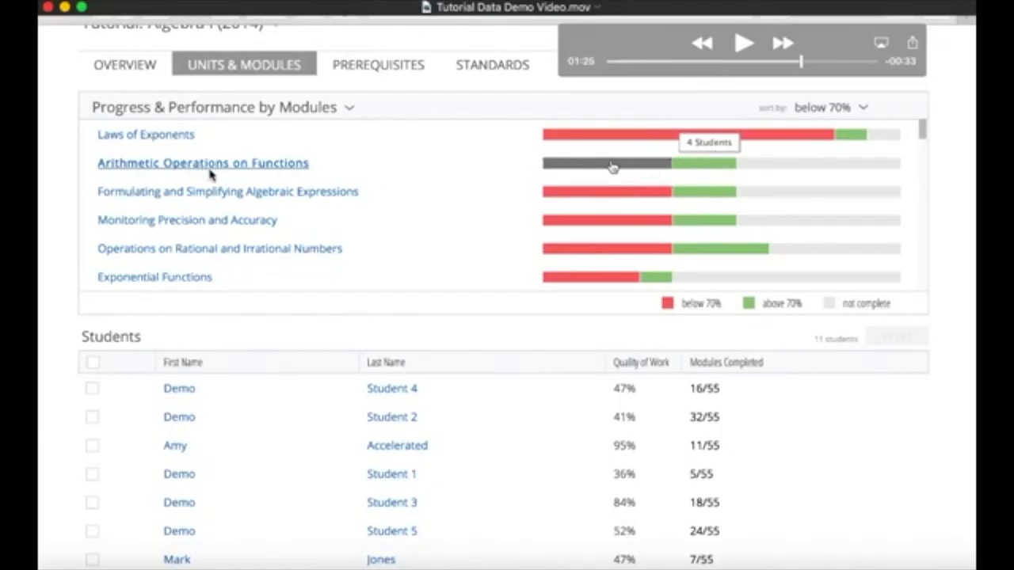
# - Filter to the four students below 70% on Arithmetic Operations on Functions, showing Pretest and Test It scores
pyautogui.click(742, 43)
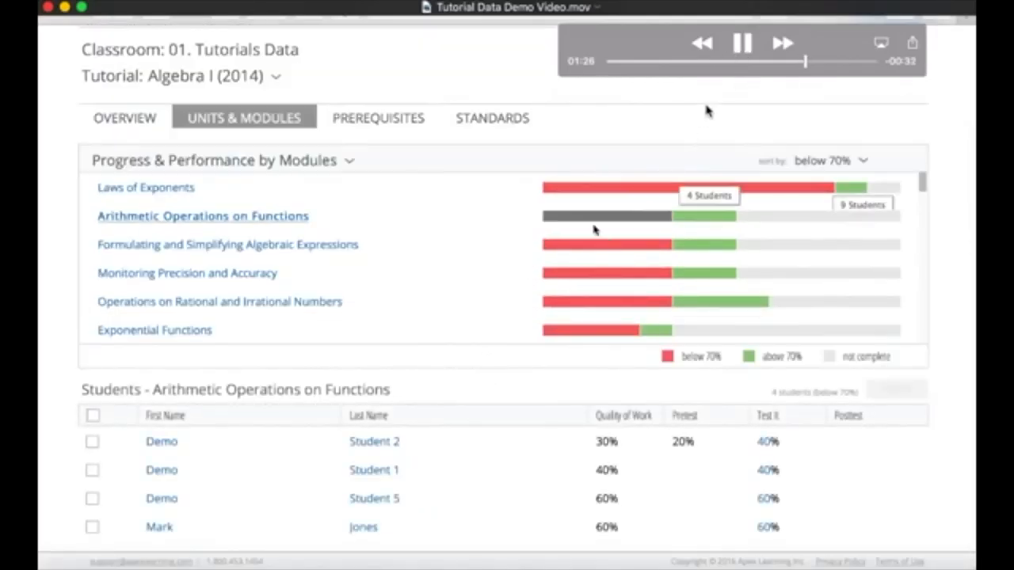
pyautogui.click(741, 43)
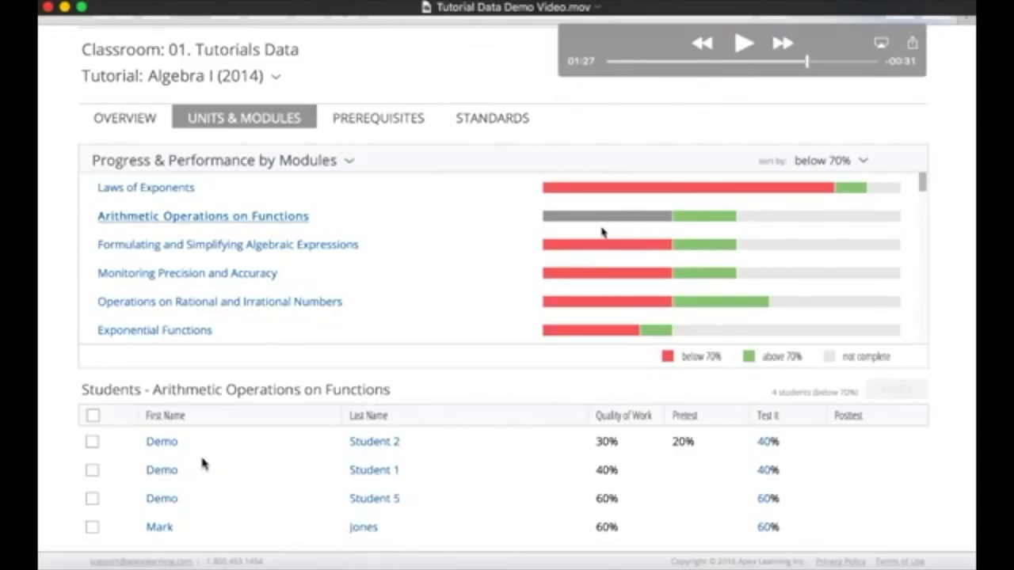
pyautogui.moveTo(662, 519)
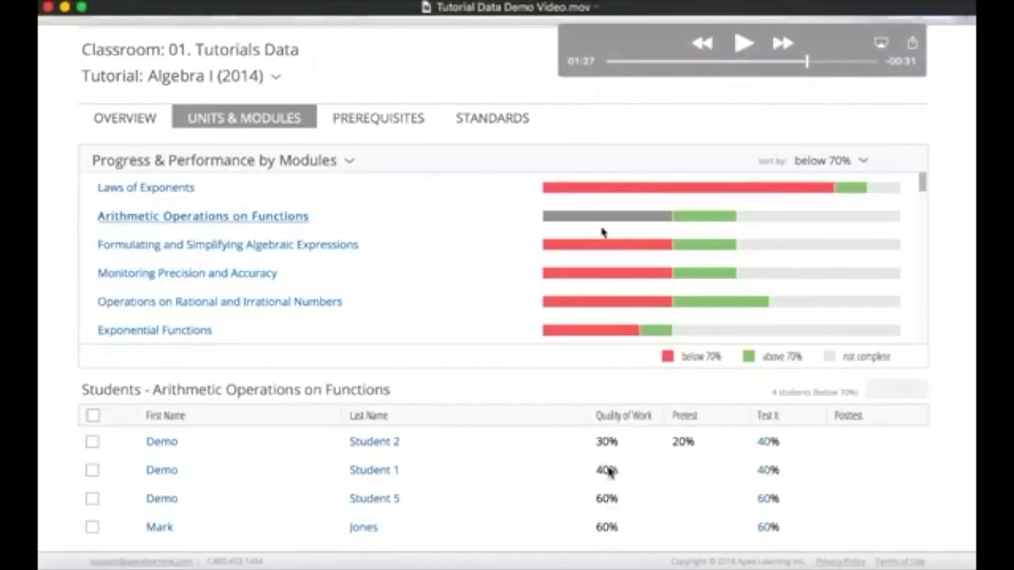
pyautogui.moveTo(610, 452)
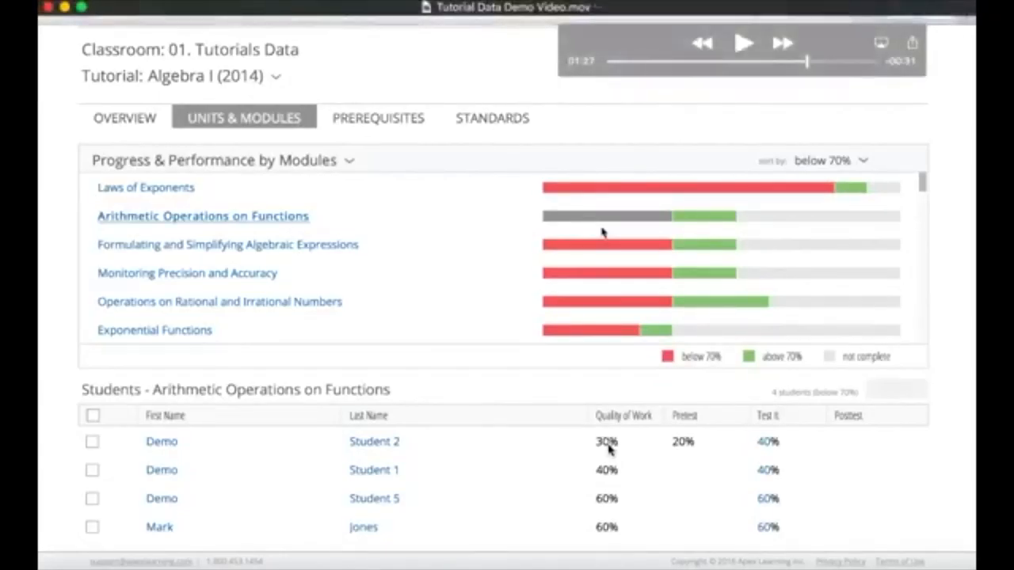
pyautogui.moveTo(677, 454)
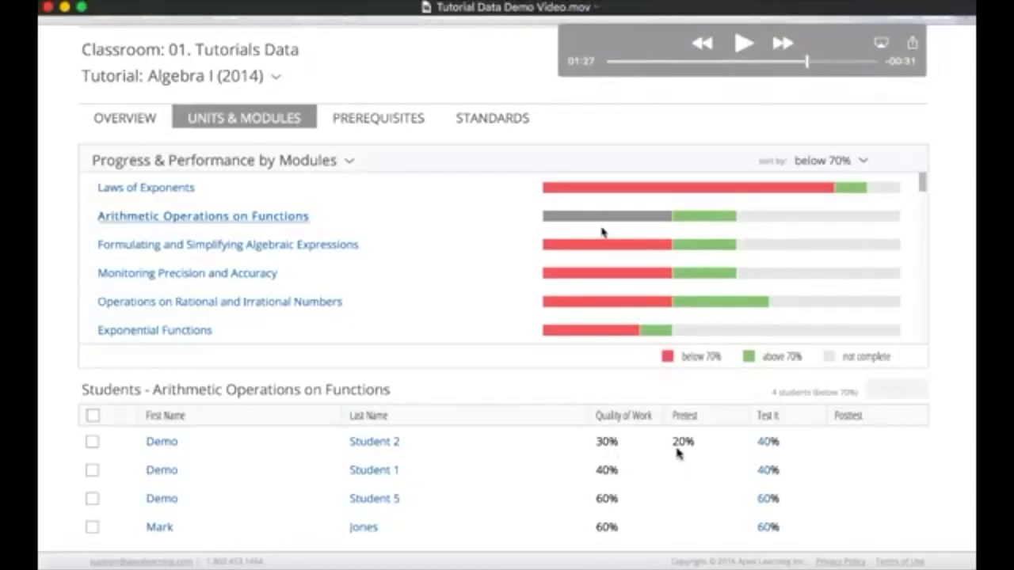
pyautogui.moveTo(679, 453)
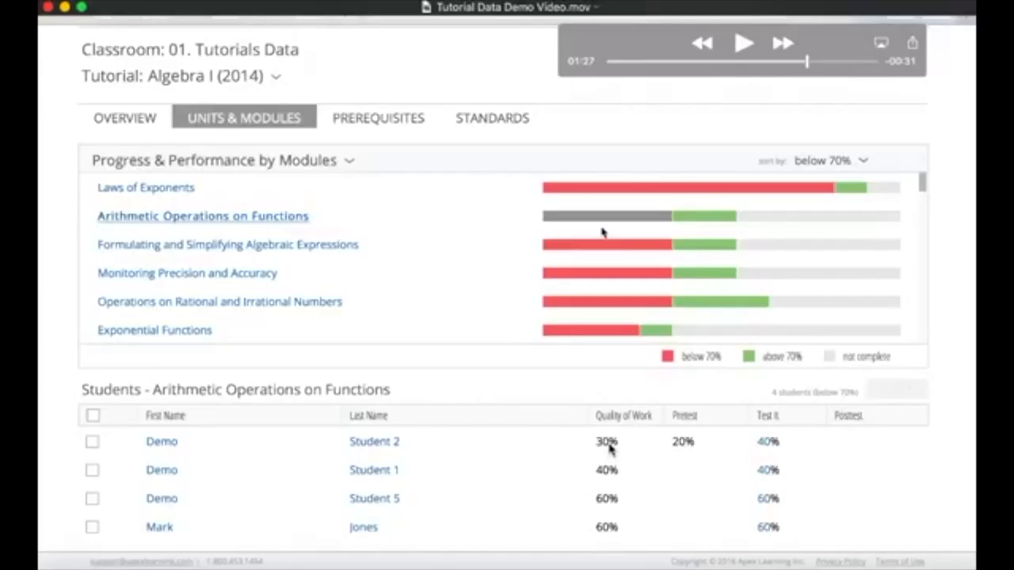
pyautogui.moveTo(768, 452)
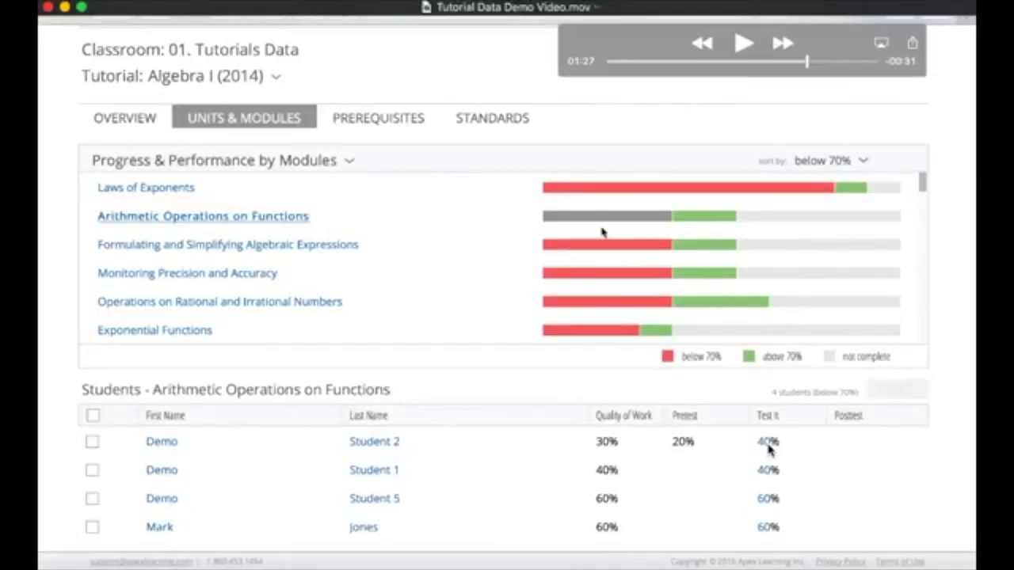
# - Open the first student's 40% Test It review and scroll through correct and incorrect questions
pyautogui.click(743, 43)
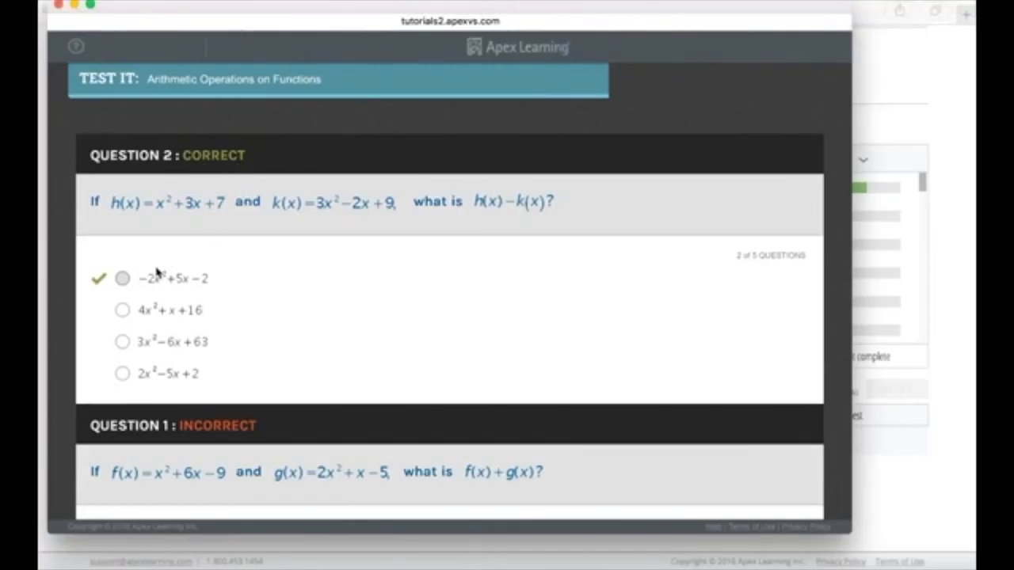
pyautogui.scroll(-3)
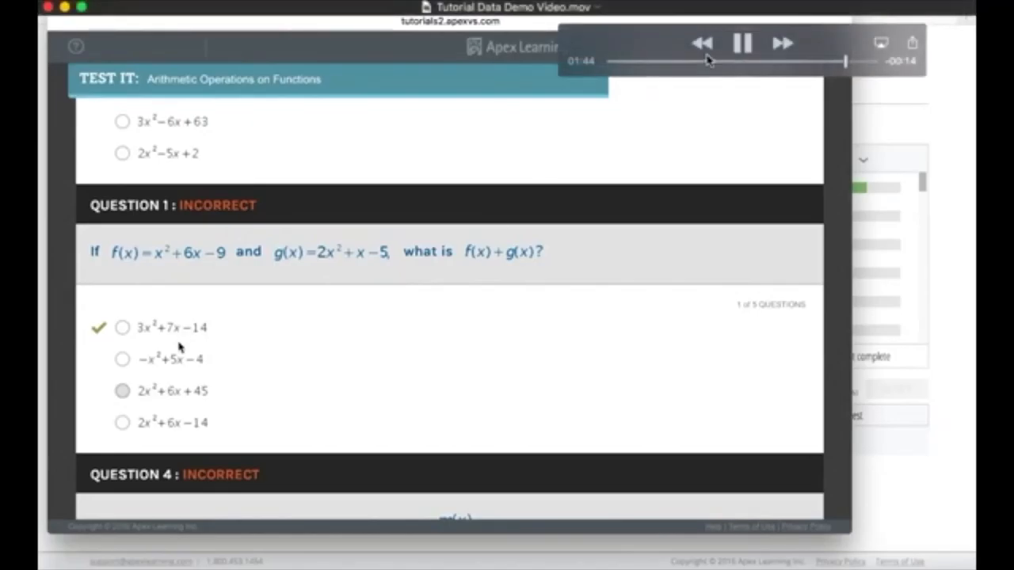
pyautogui.click(743, 42)
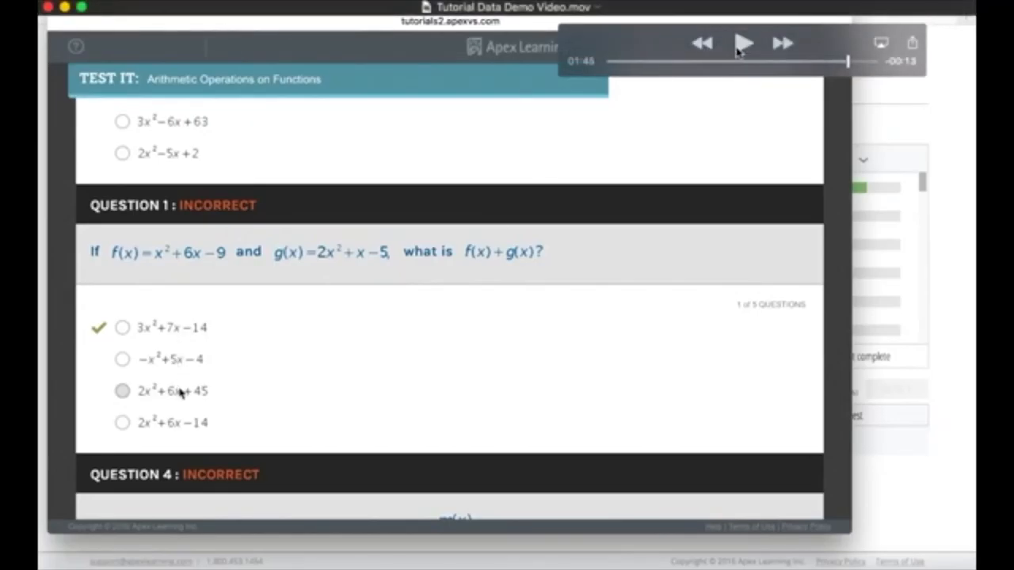